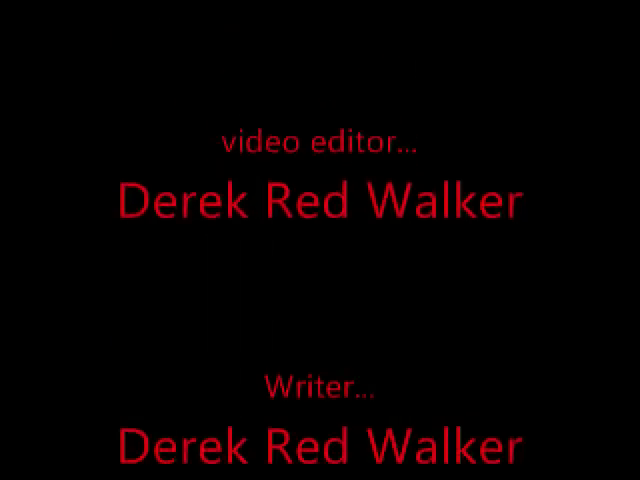
scroll(down, 3)
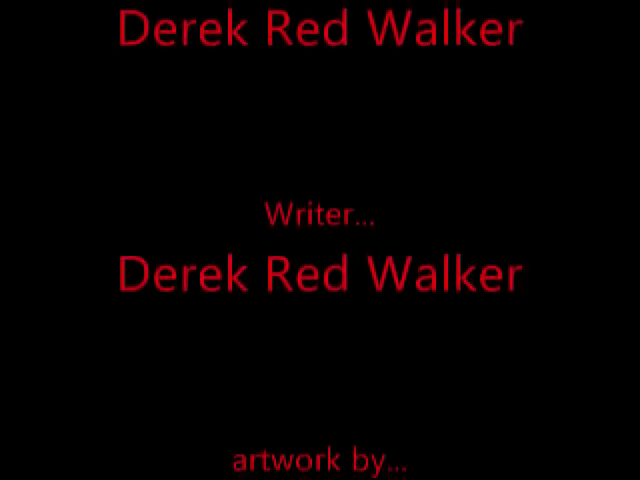